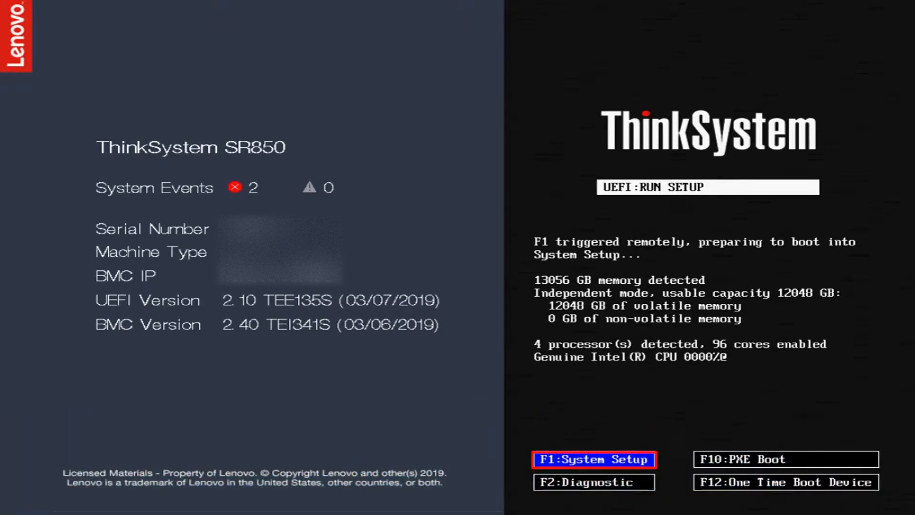
Enter Lenovo UEFI System Setup from the ThinkSystem boot screen with F1.
key("f1")
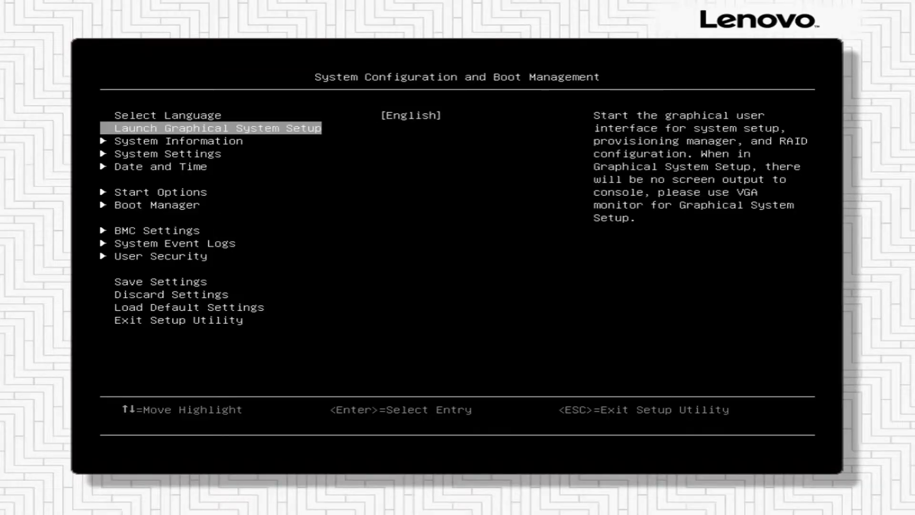
Navigate through System Settings to the Intel Optane DCPMMs Goals page.
key("Down")
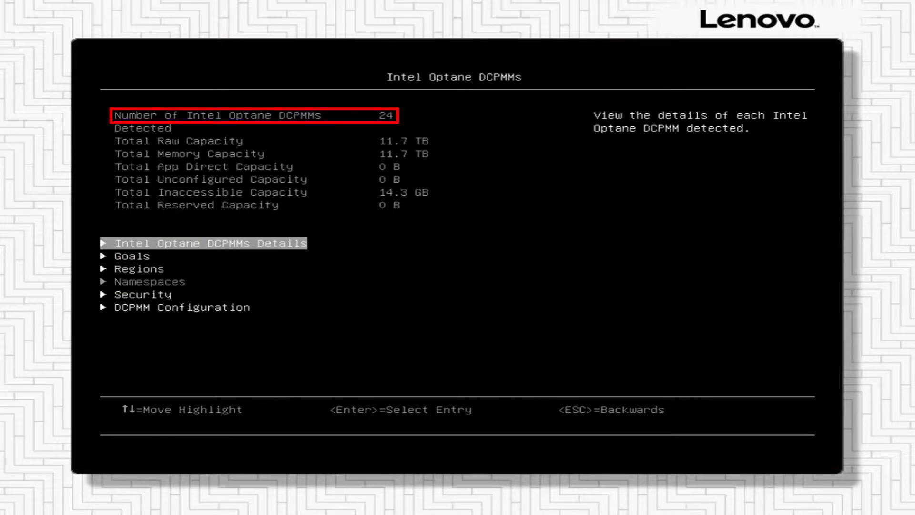
key("Down")
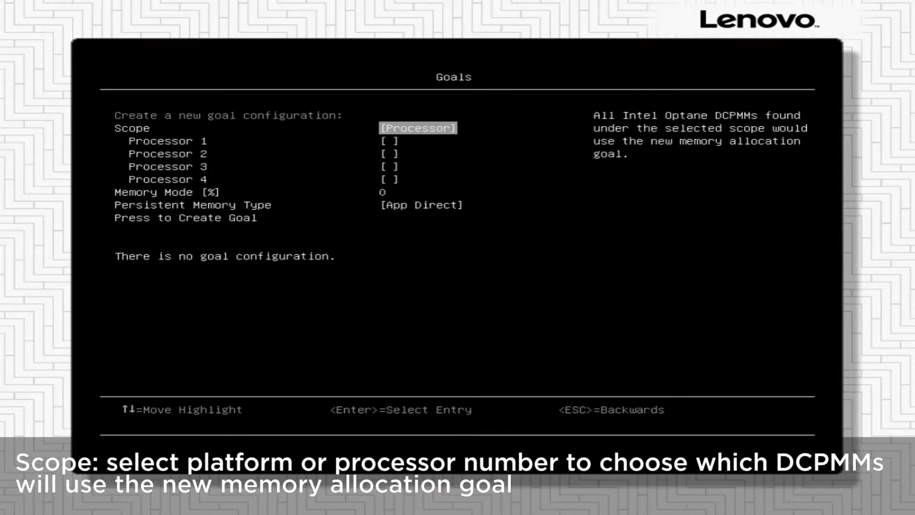
Set the goal Scope to Platform and enter 100 for Memory Mode [%].
key("Down")
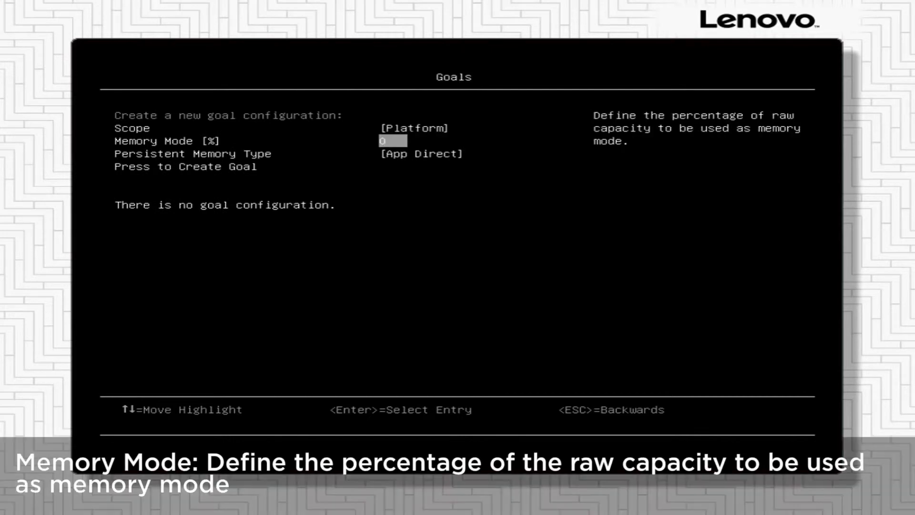
type("100")
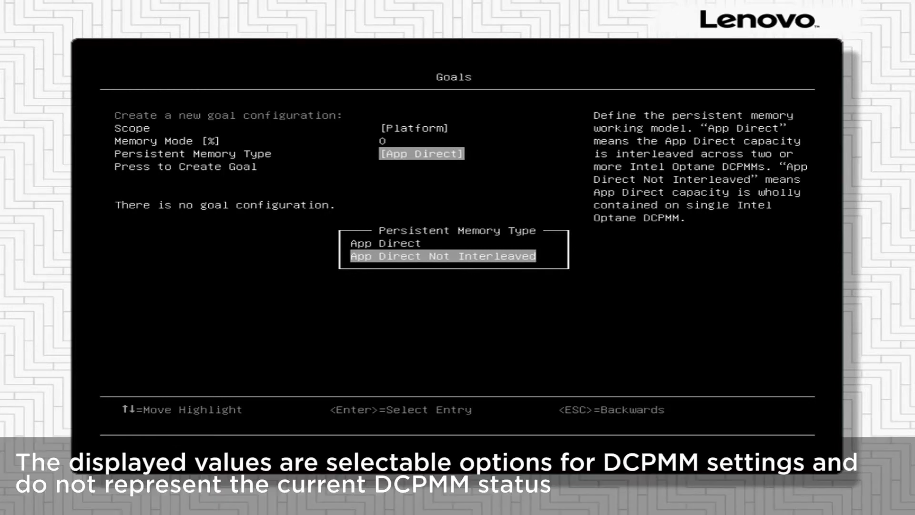
Choose App Direct as the goal's Persistent Memory Type.
key("Up")
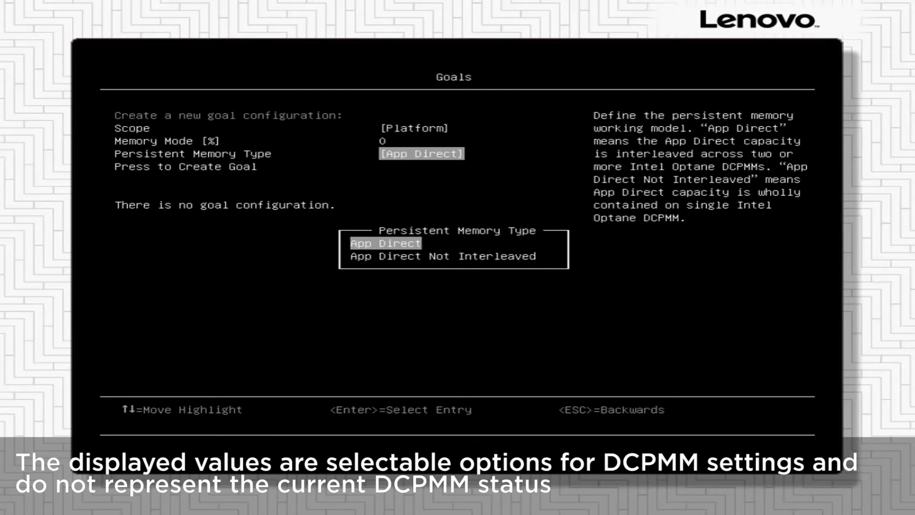